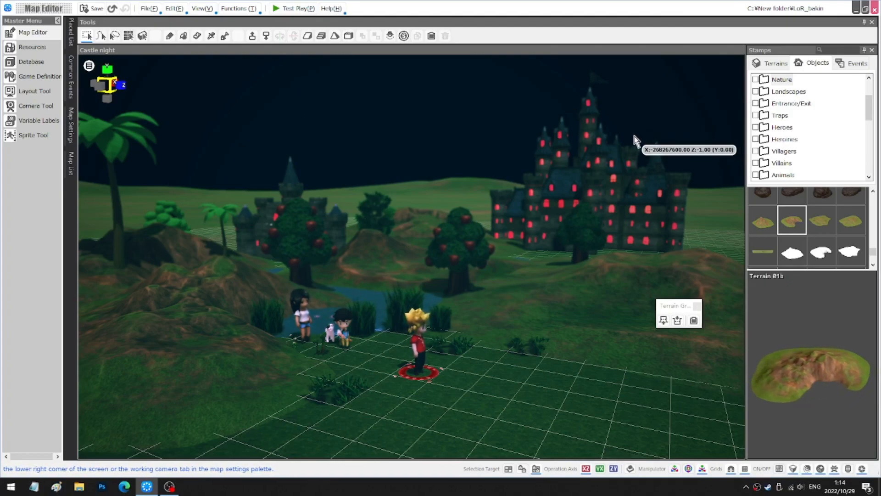
pyautogui.moveTo(590, 386)
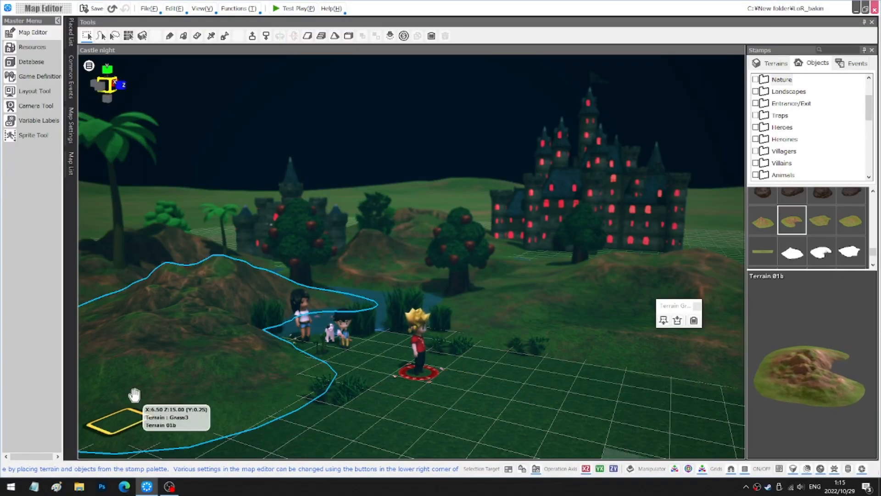
# Step: Open the camera work editor, then the game's Rules and Operations settings
pyautogui.click(36, 105)
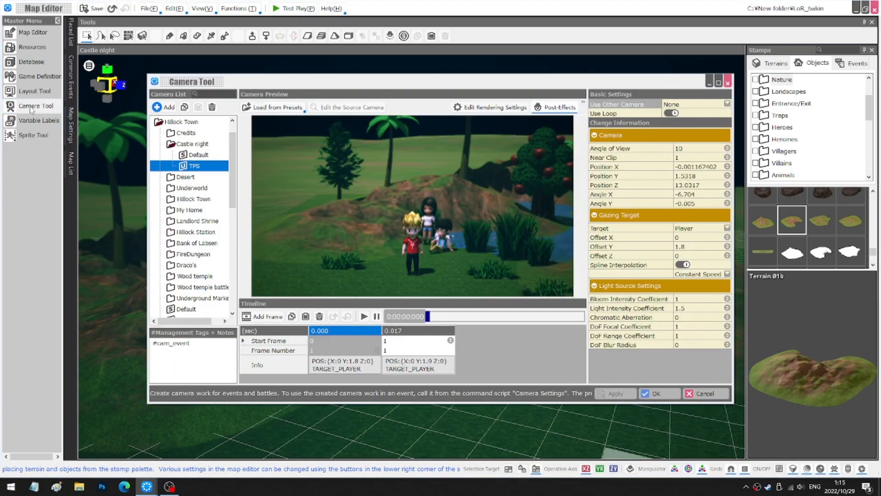
pyautogui.rightClick(171, 121)
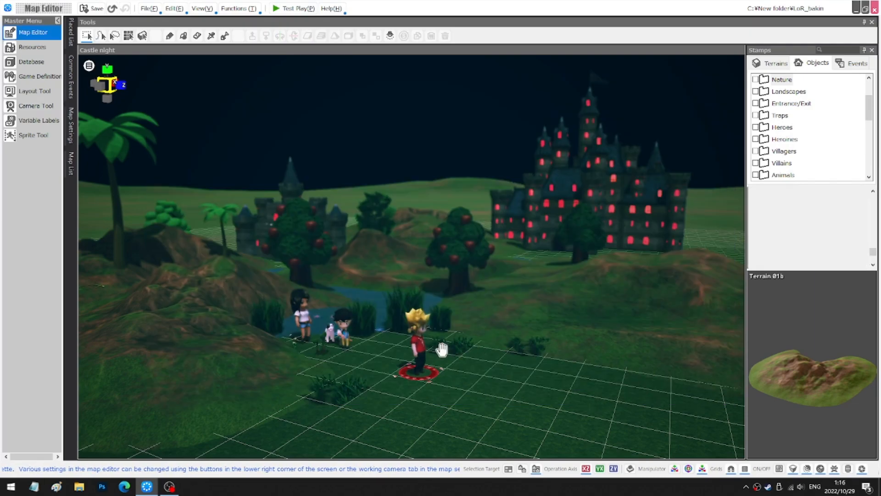
pyautogui.moveTo(39, 76)
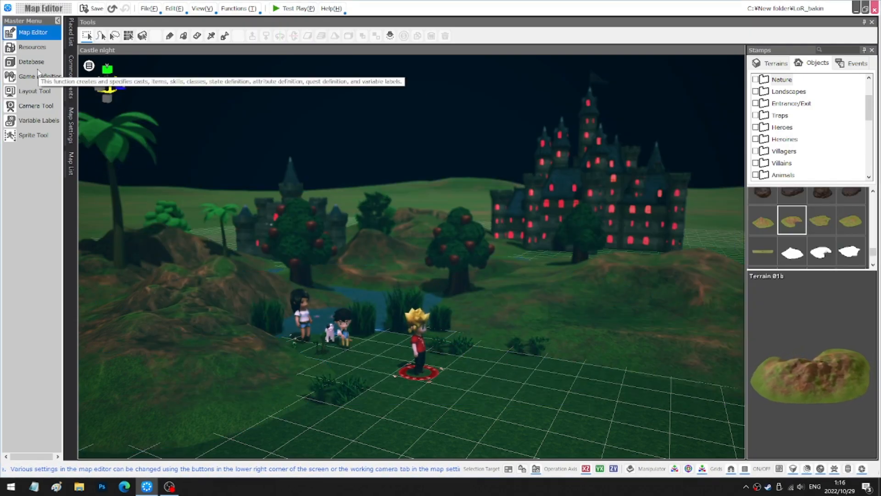
pyautogui.click(35, 76)
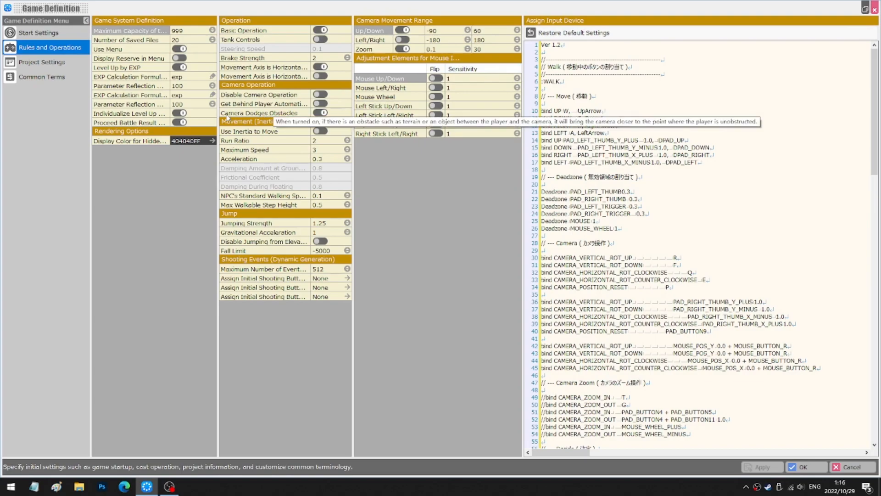
pyautogui.moveTo(332, 116)
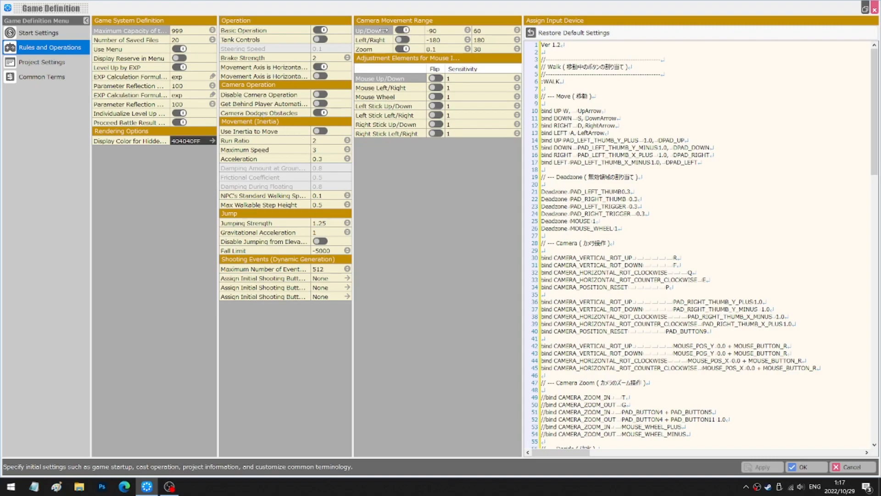
pyautogui.moveTo(401, 40)
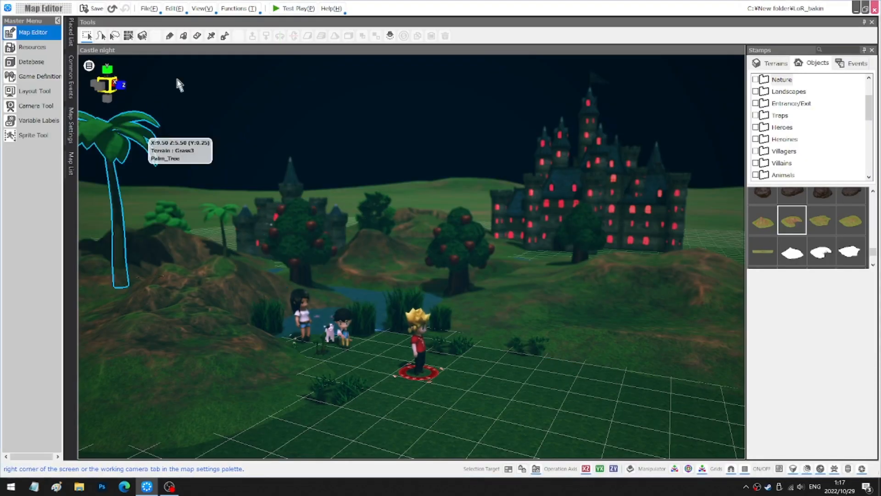
# Step: Test-play Between Dimensions from a New Game, then end the test play
pyautogui.click(291, 8)
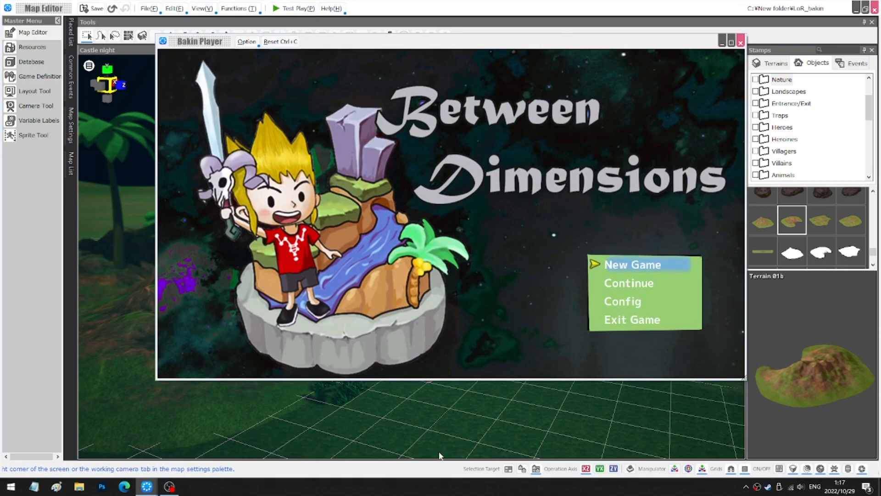
pyautogui.click(632, 264)
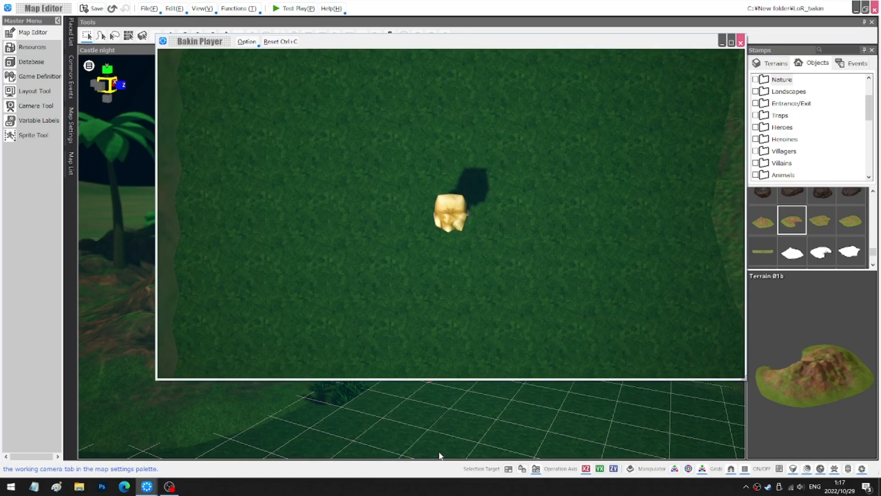
pyautogui.click(40, 75)
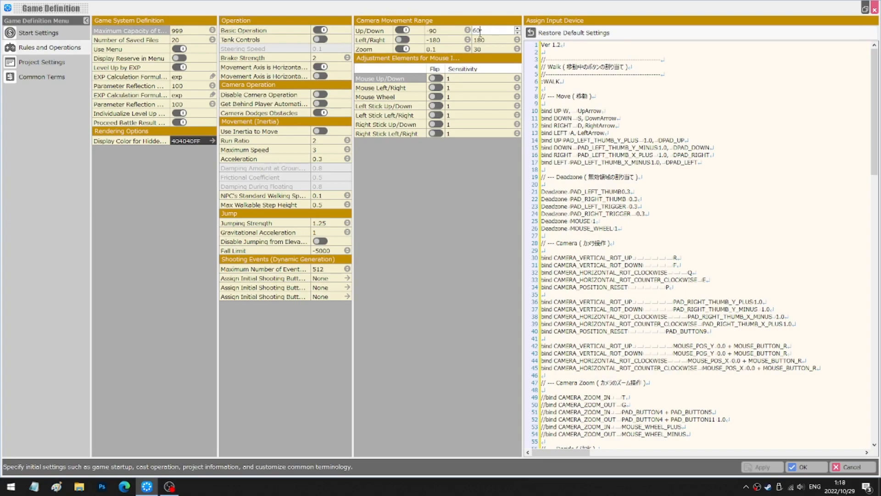
# Step: Select the Up/Down maximum field to limit vertical camera range to -90 to 60
pyautogui.tripleClick(478, 30)
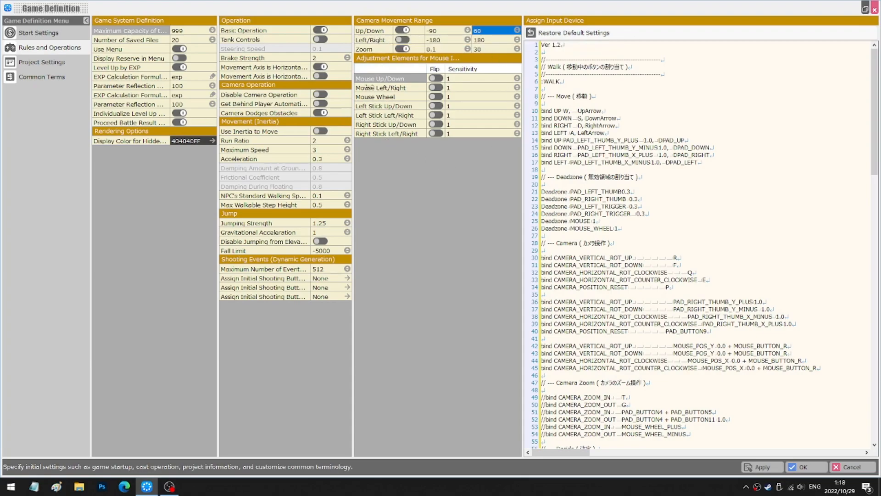
pyautogui.moveTo(419, 59)
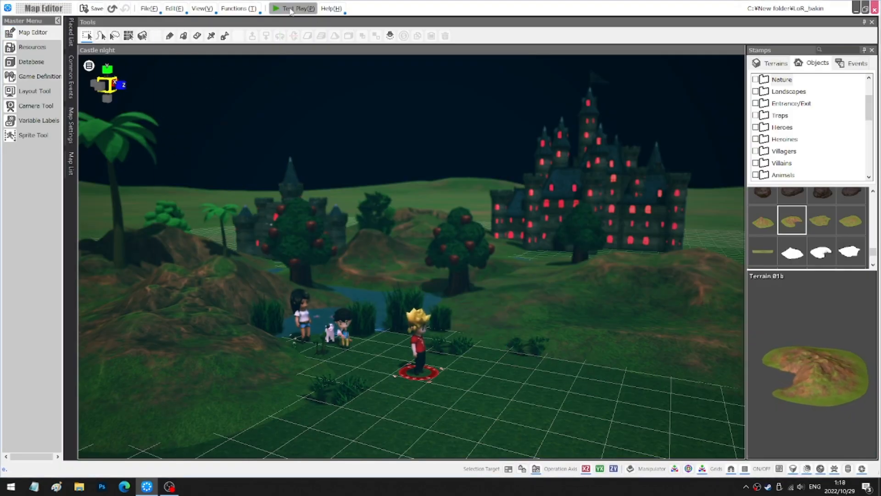
# Step: Test-play to check the third-person camera with the new vertical limit, then end it
pyautogui.click(294, 8)
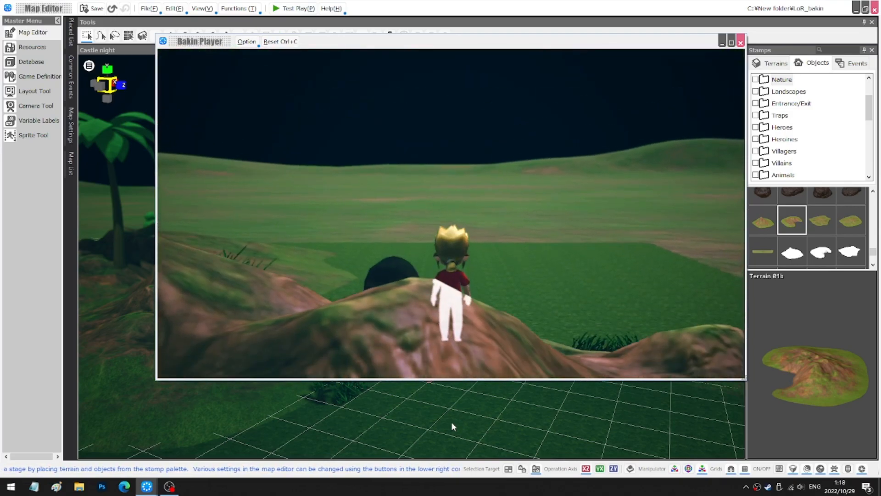
pyautogui.click(39, 76)
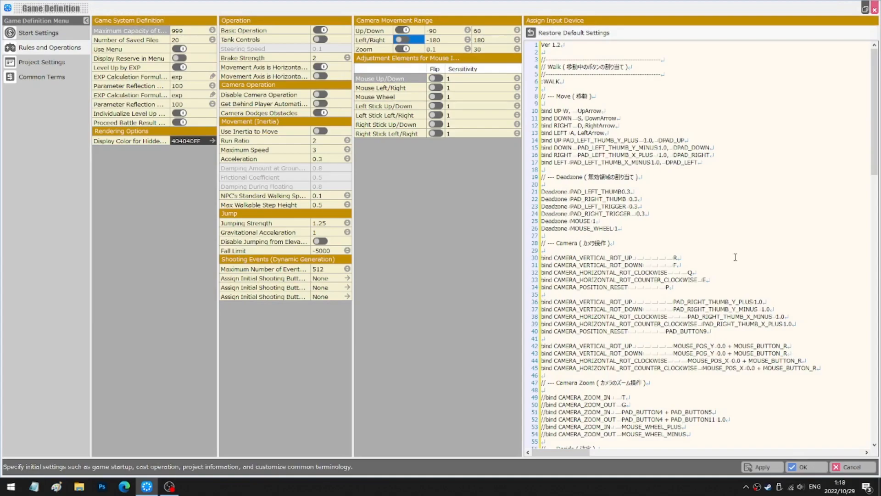